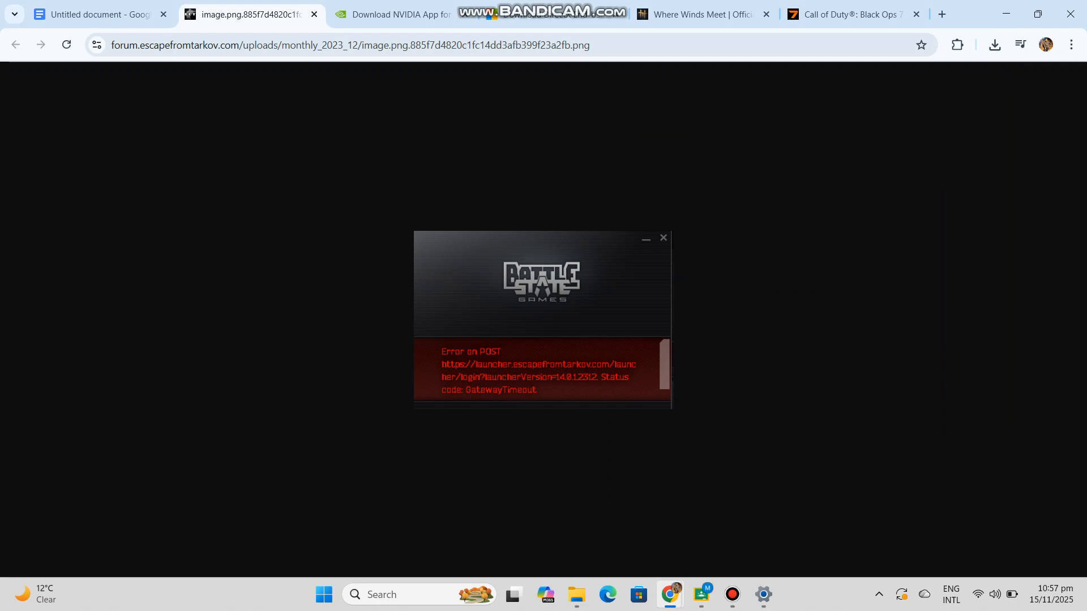
# - Switch to the 'Untitled document – Google Docs' tab showing the Error on POST guide
pyautogui.click(97, 14)
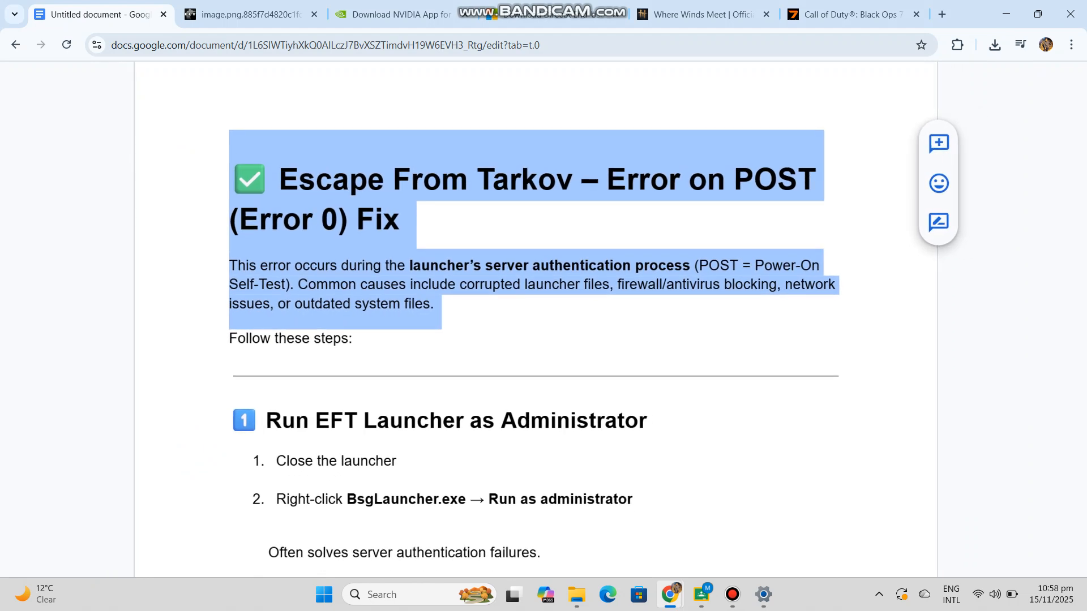
pyautogui.scroll(-3)
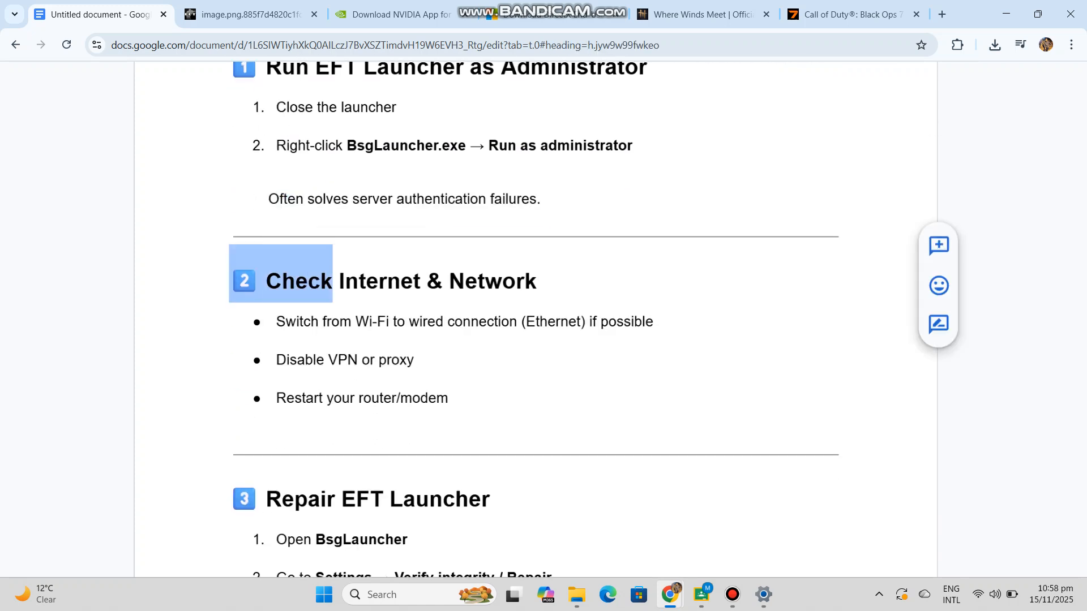
pyautogui.click(277, 322)
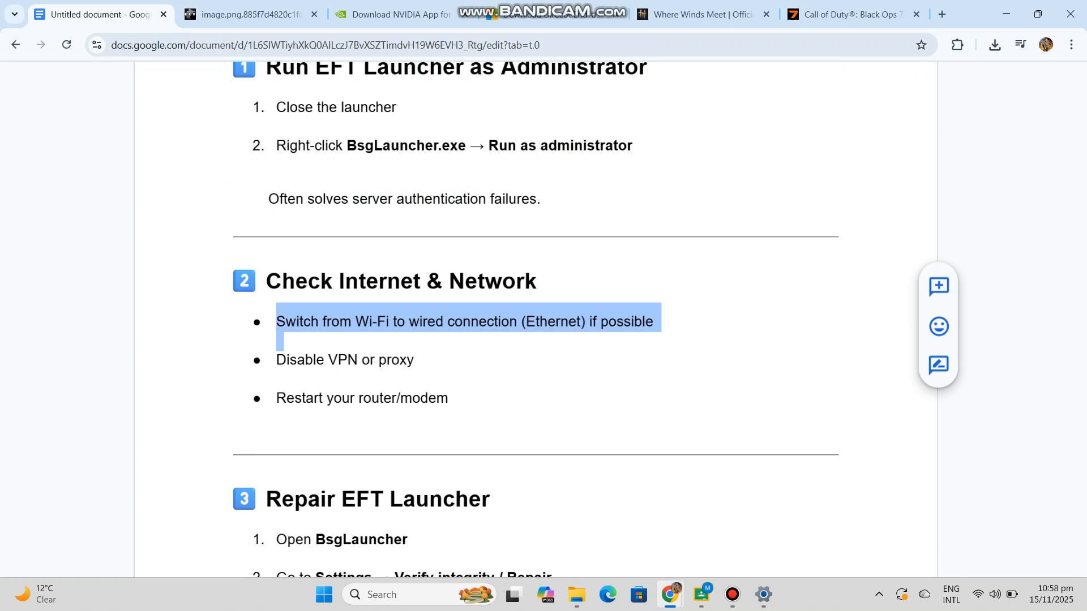
pyautogui.doubleClick(344, 360)
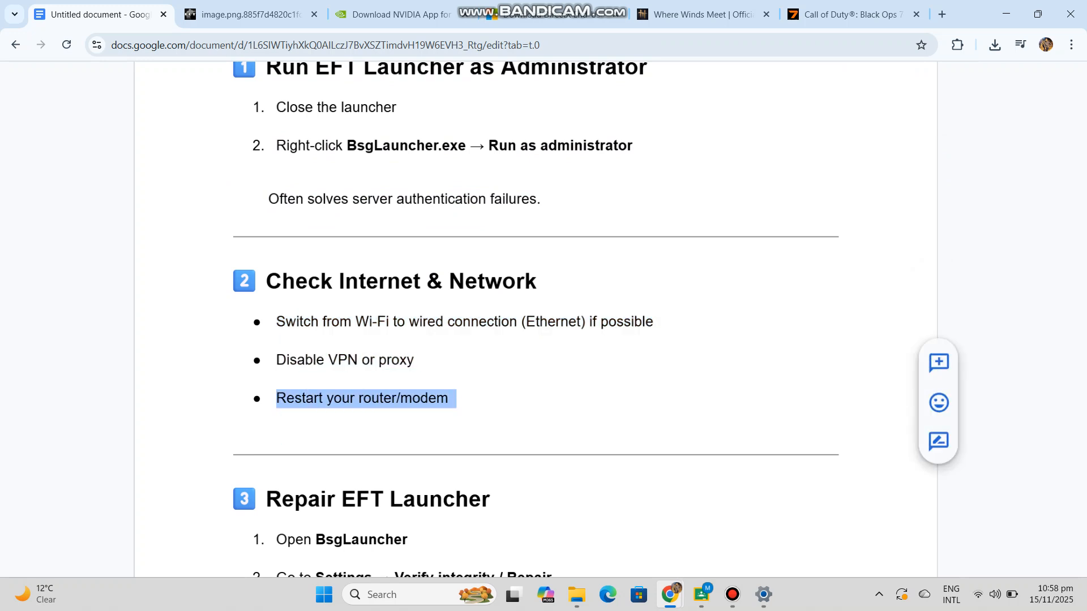
pyautogui.scroll(-3)
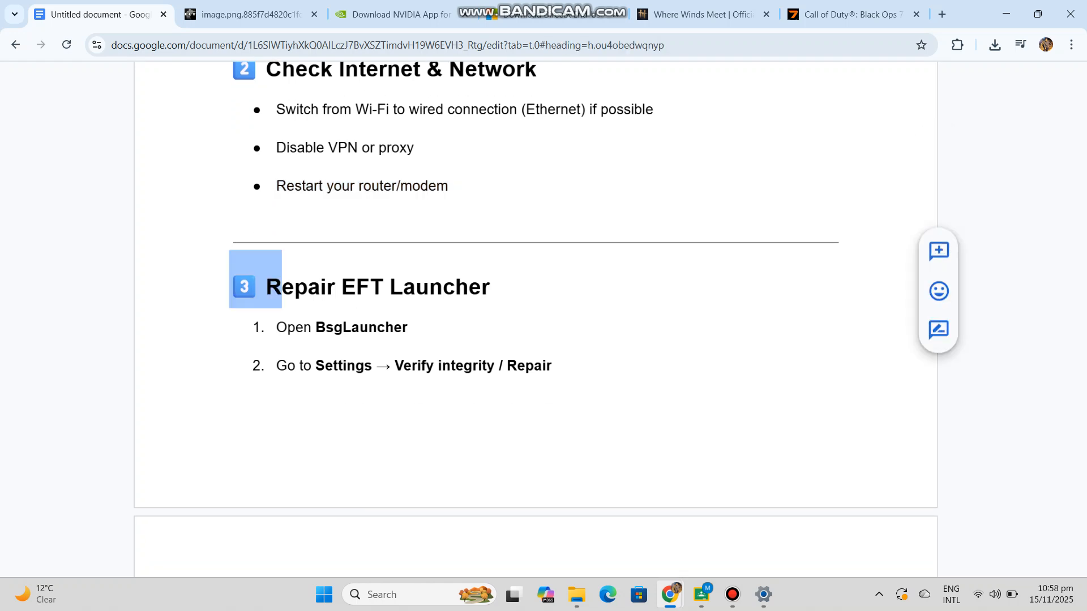
pyautogui.moveTo(277, 327); pyautogui.dragTo(552, 366)
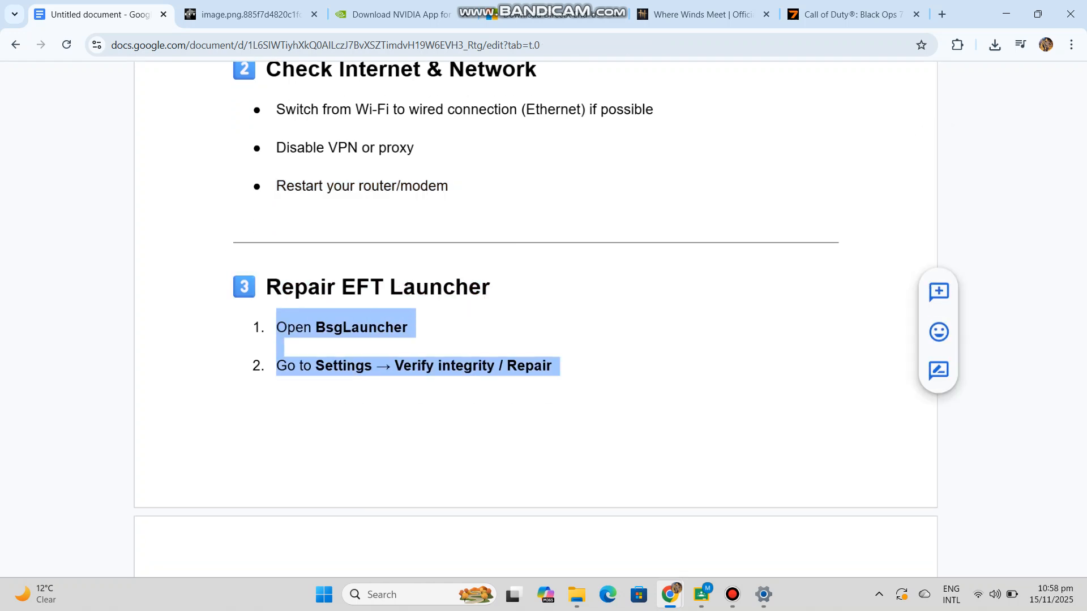
pyautogui.scroll(-3)
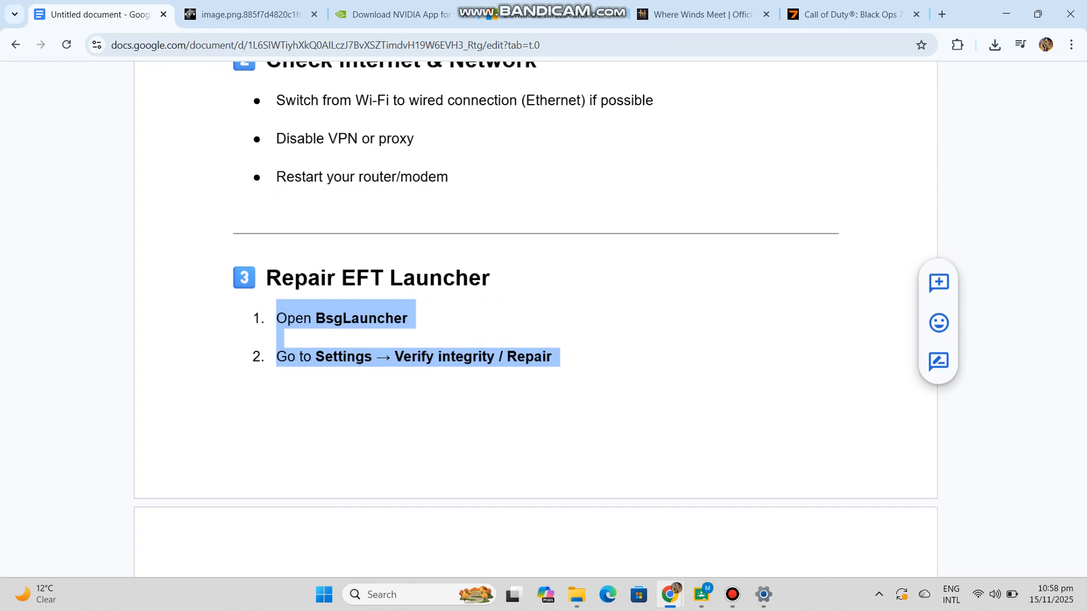
pyautogui.scroll(-3)
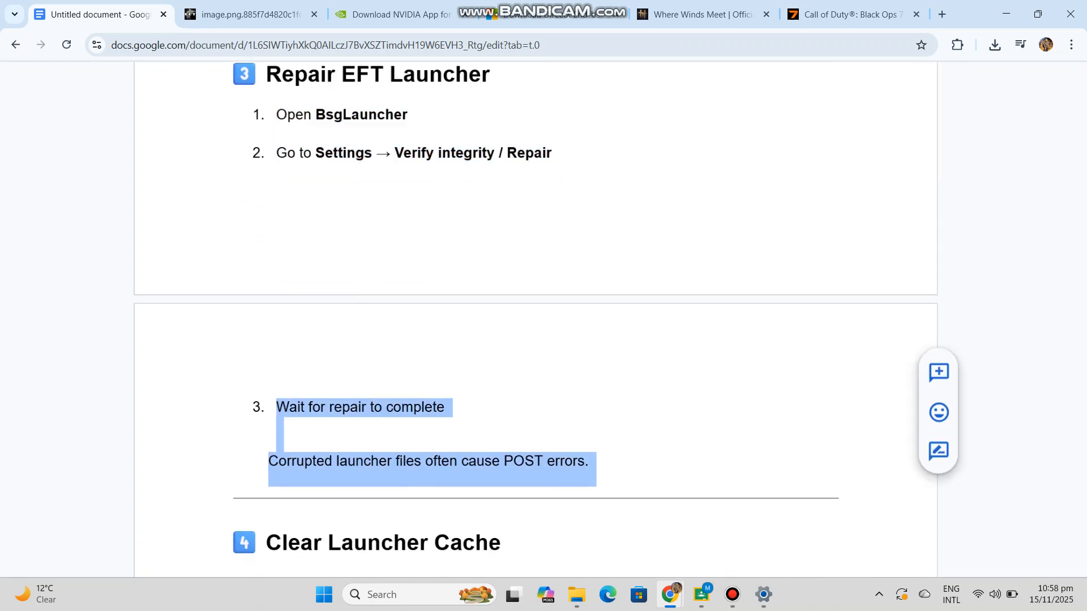
pyautogui.scroll(-3)
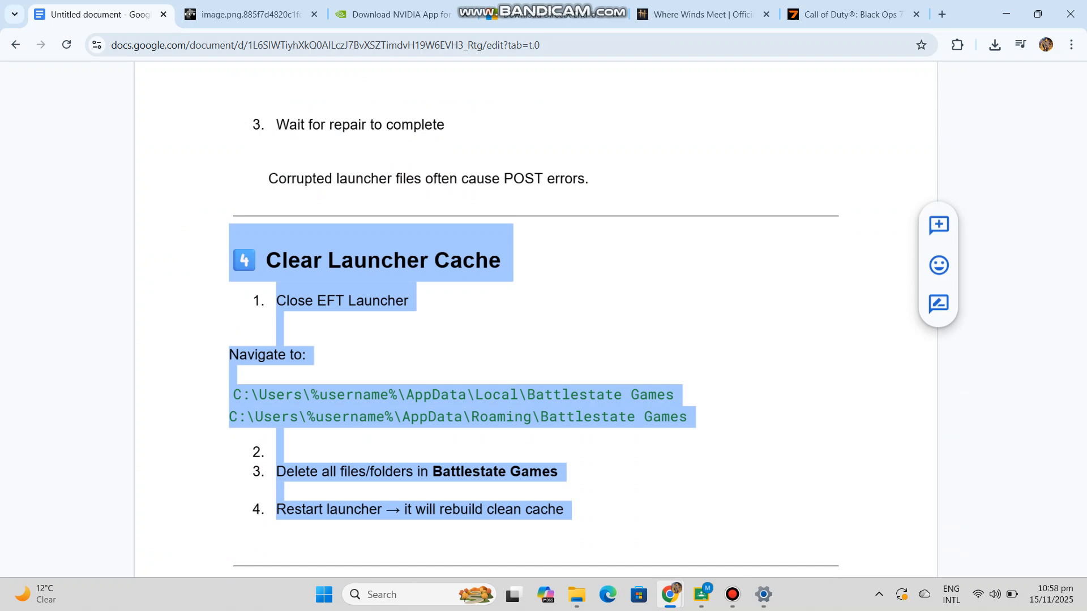
pyautogui.scroll(-3)
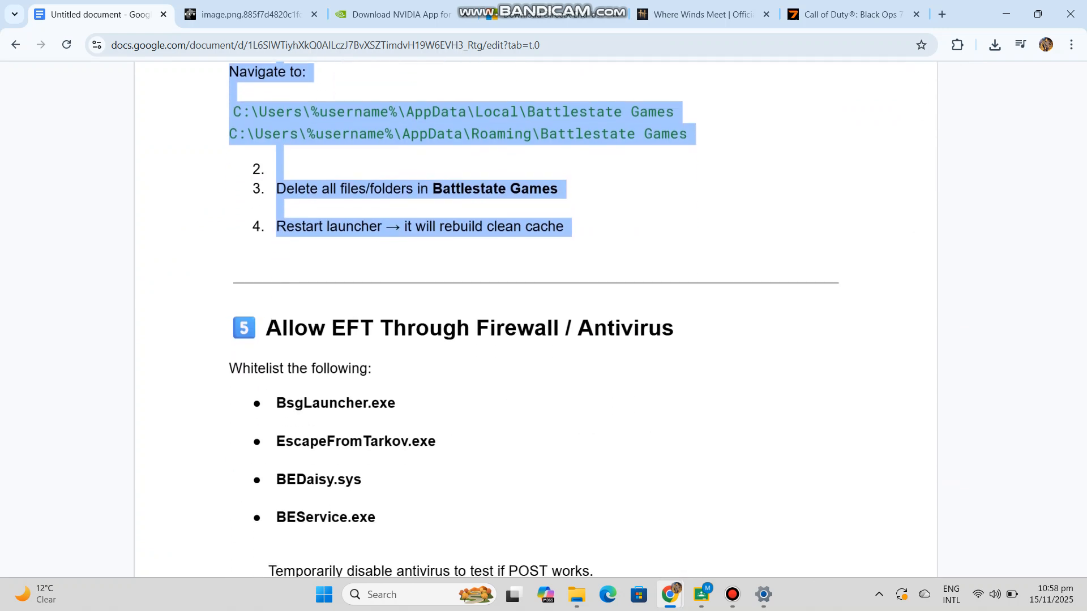
pyautogui.scroll(-3)
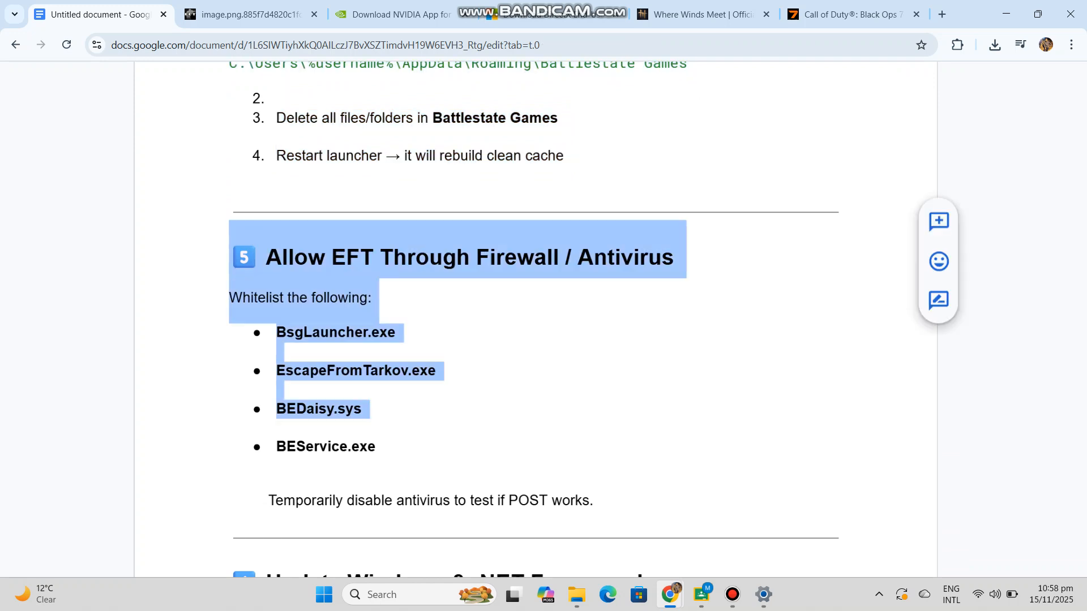
pyautogui.moveTo(371, 409); pyautogui.dragTo(594, 500)
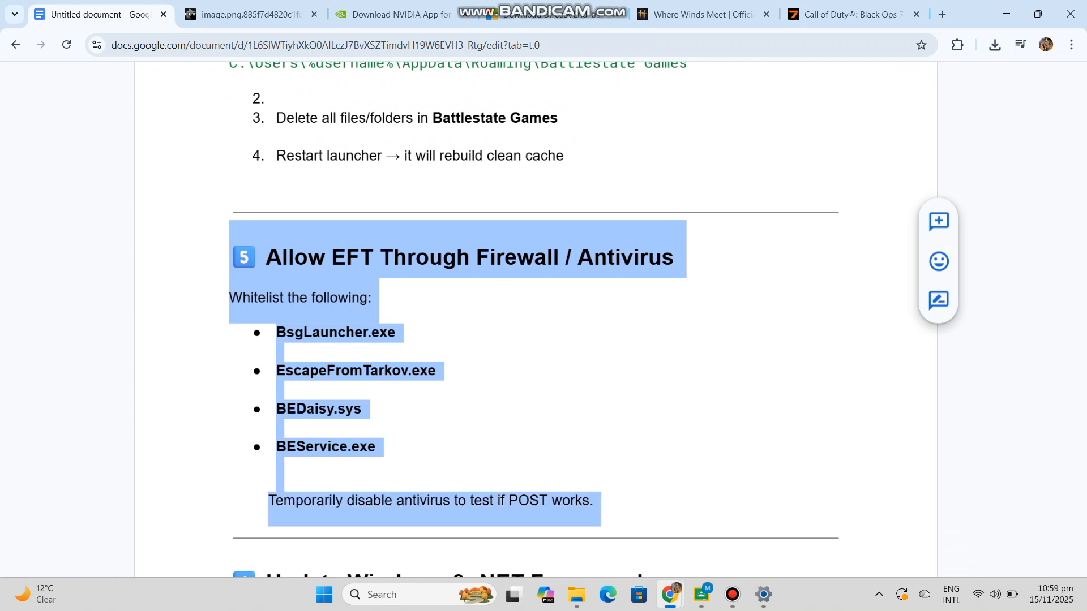
pyautogui.scroll(-3)
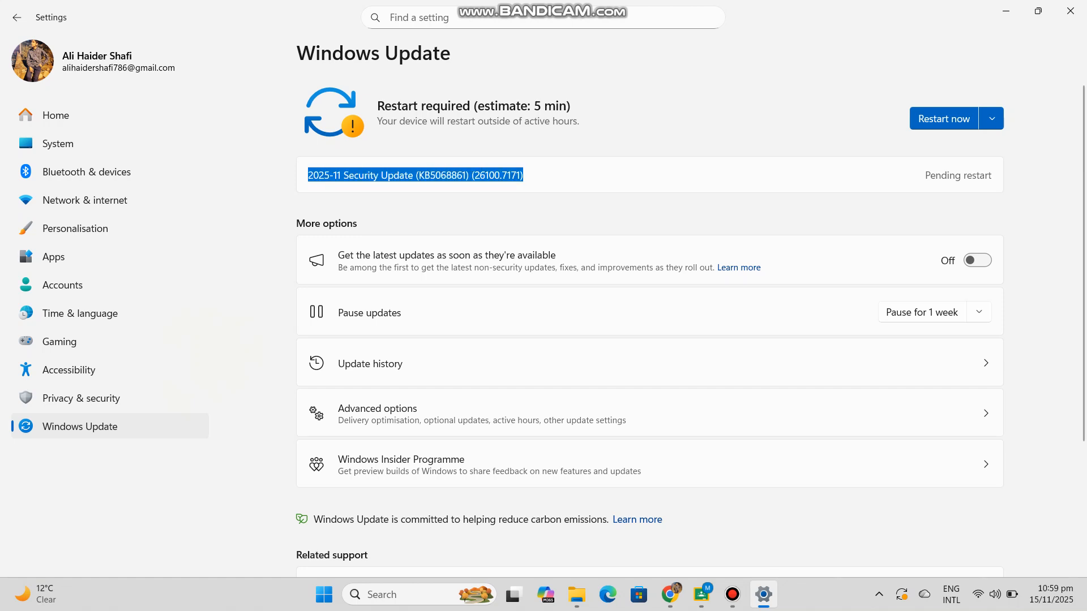
pyautogui.click(990, 118)
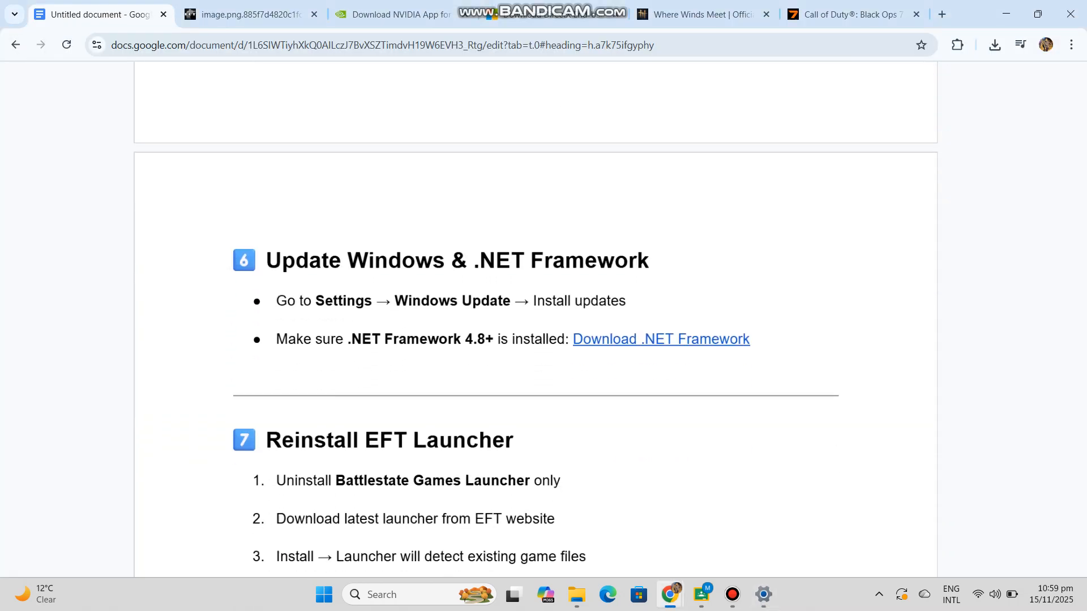
# - Follow fix 6's 'Download .NET Framework' link to Microsoft's download page
pyautogui.click(659, 339)
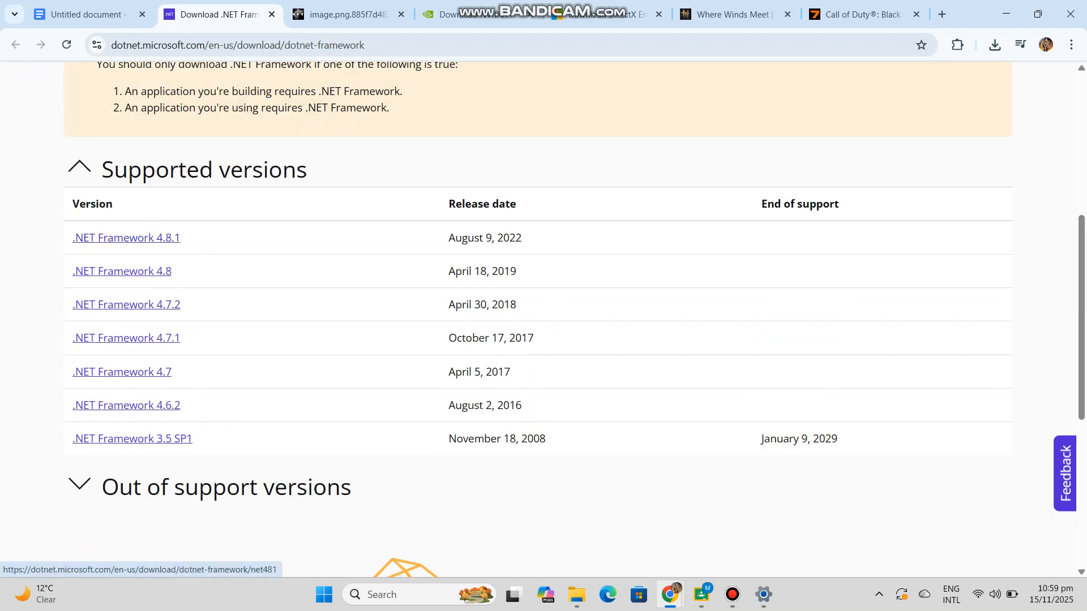
# - Open the .NET Framework 4.8.1 page and browse its runtime and developer pack downloads
pyautogui.click(126, 237)
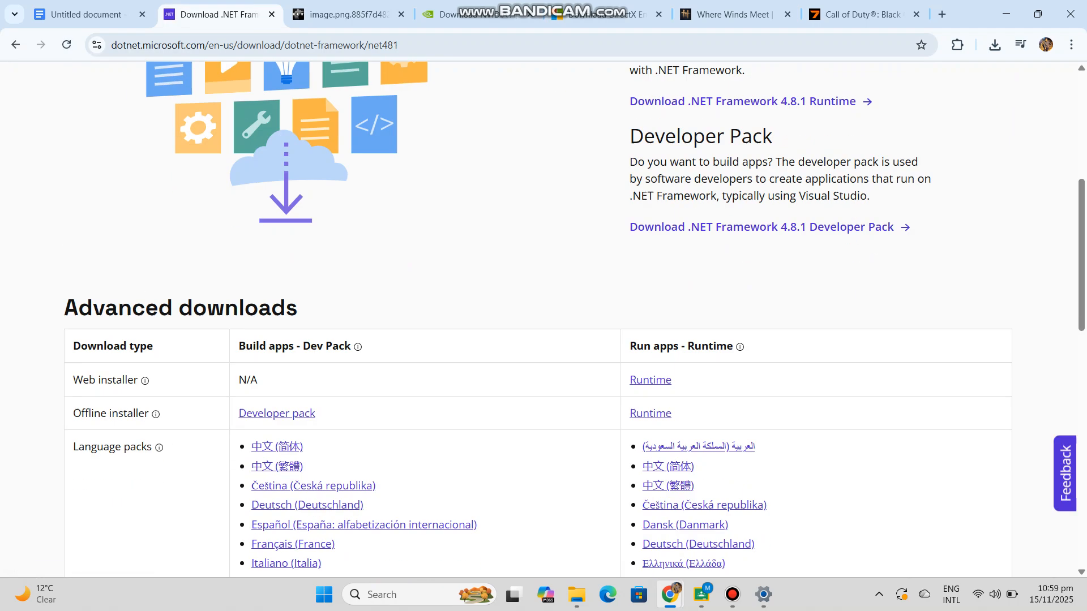
pyautogui.scroll(-3)
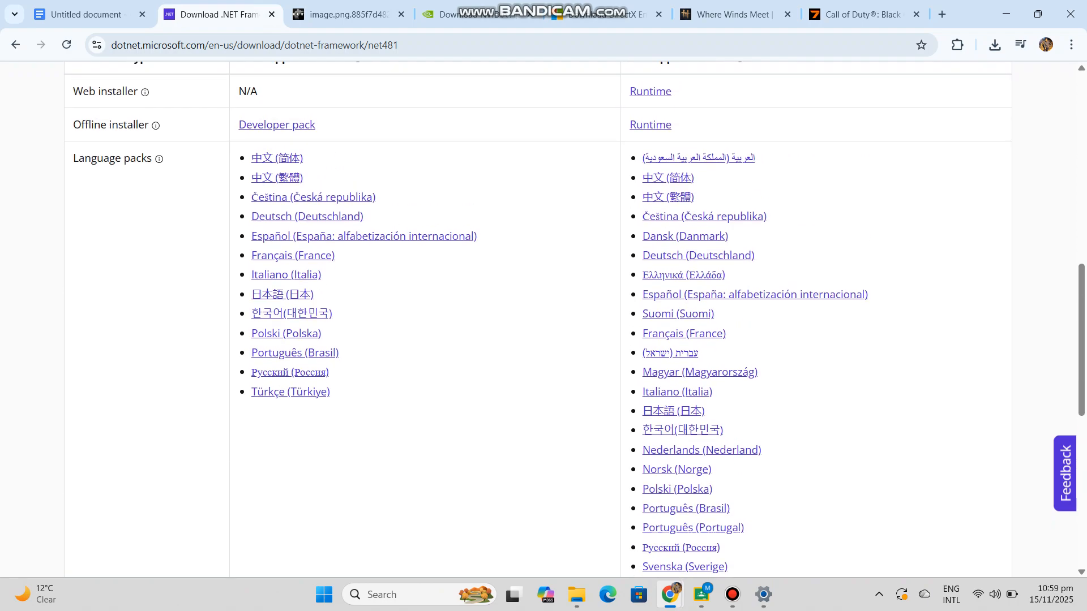
pyautogui.scroll(3)
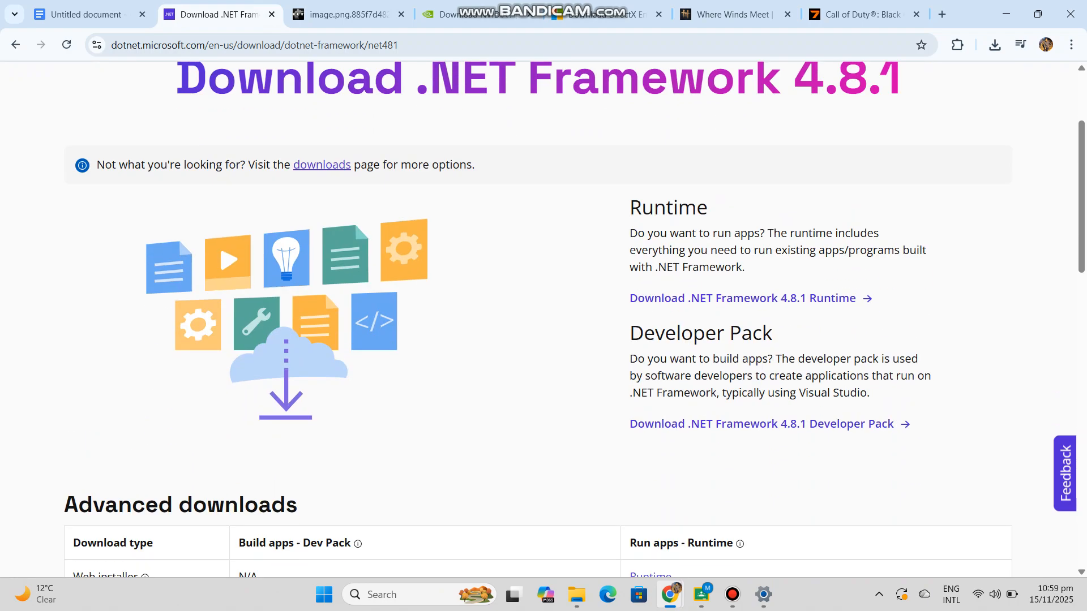
pyautogui.scroll(-3)
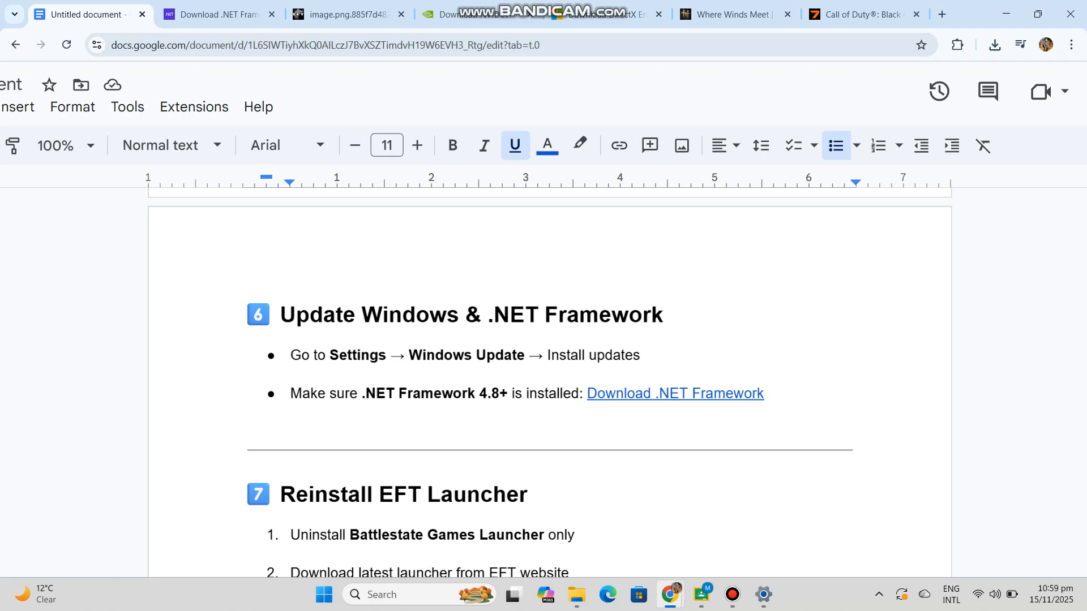
pyautogui.scroll(-3)
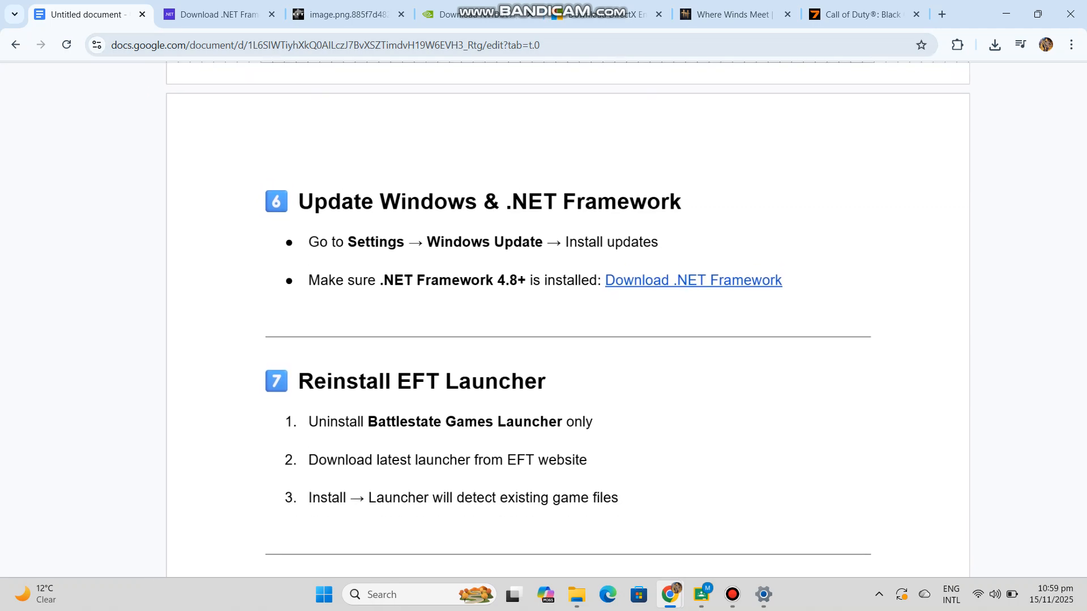
pyautogui.scroll(-3)
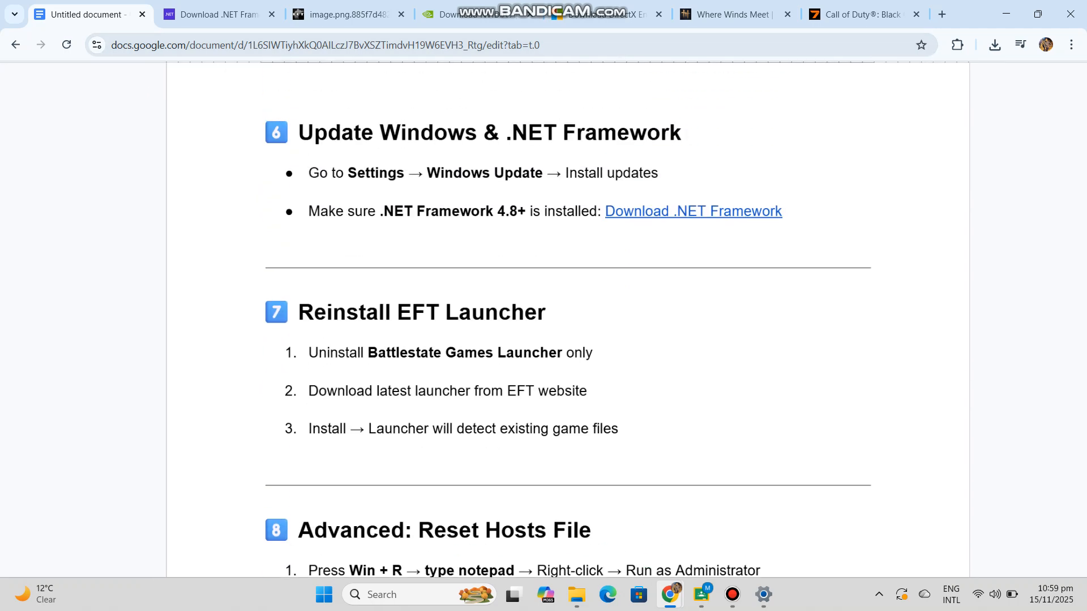
pyautogui.scroll(-3)
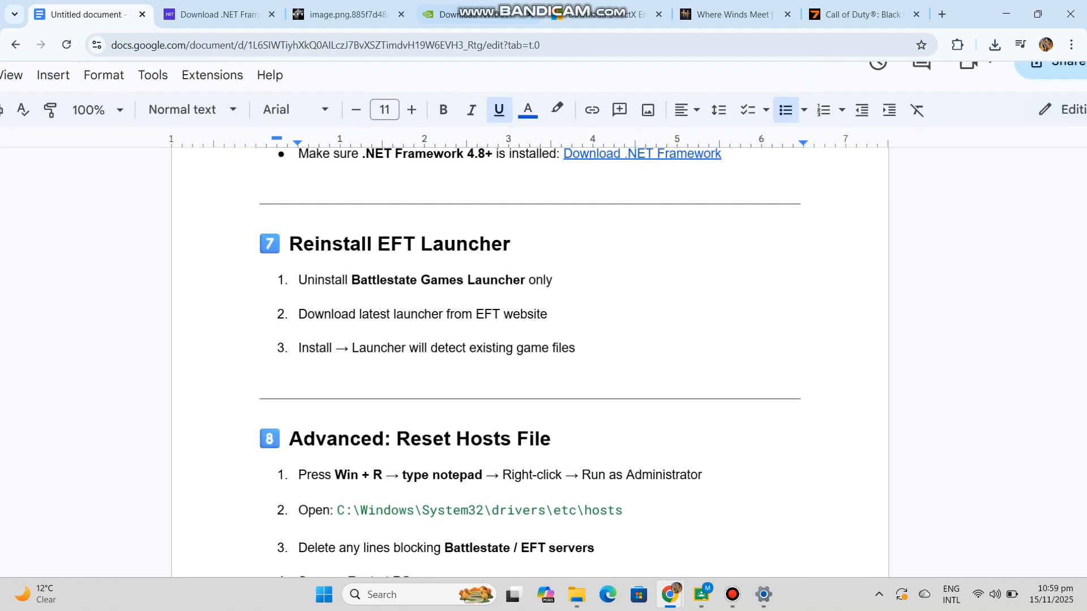
pyautogui.scroll(-3)
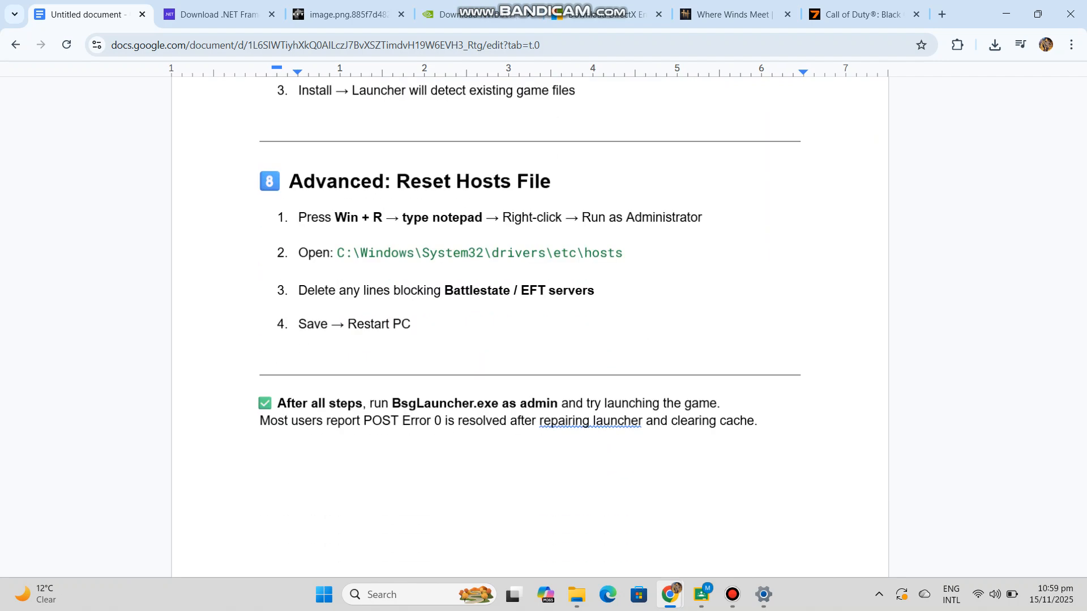